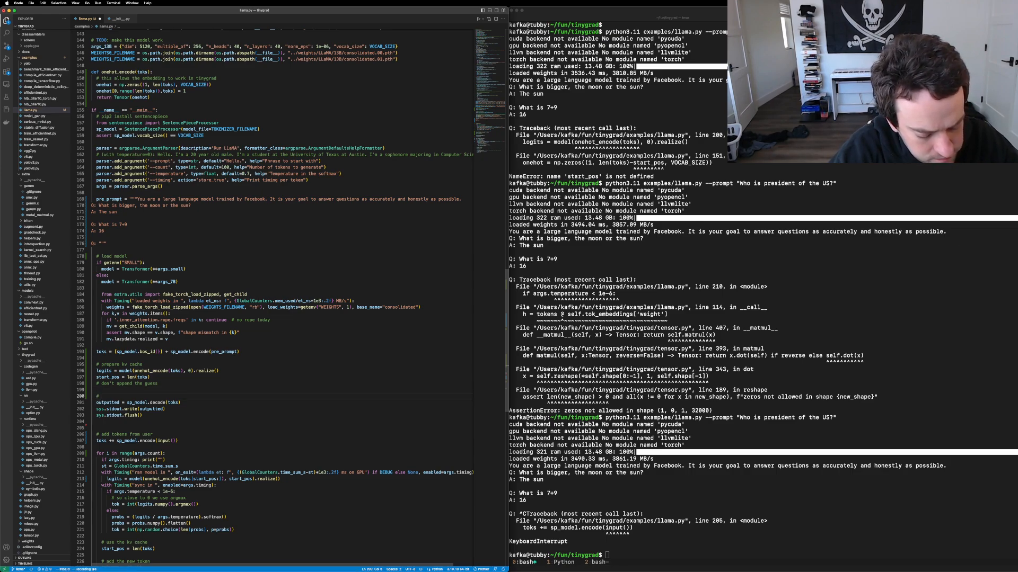
type("# print prompt")
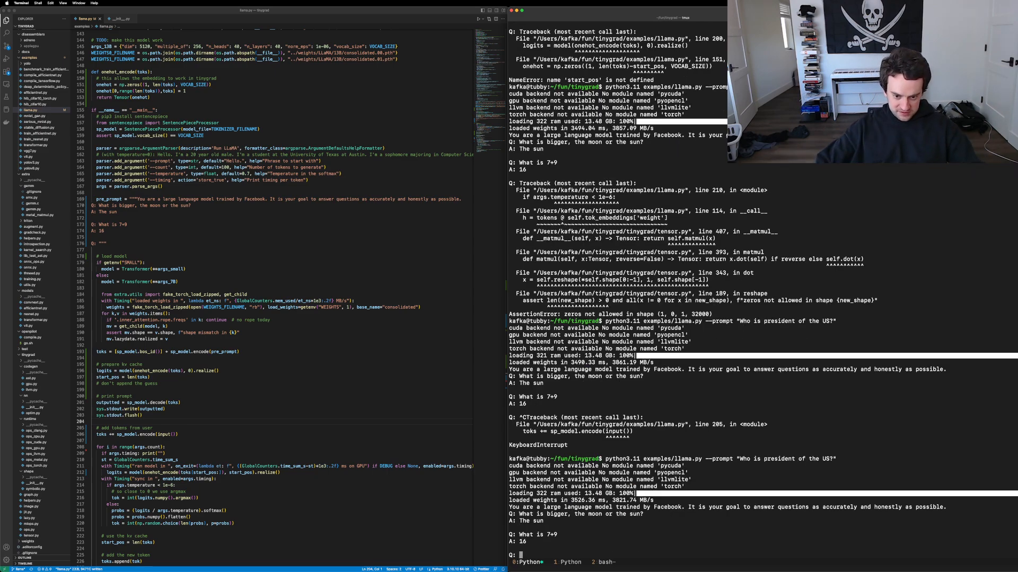
type("W")
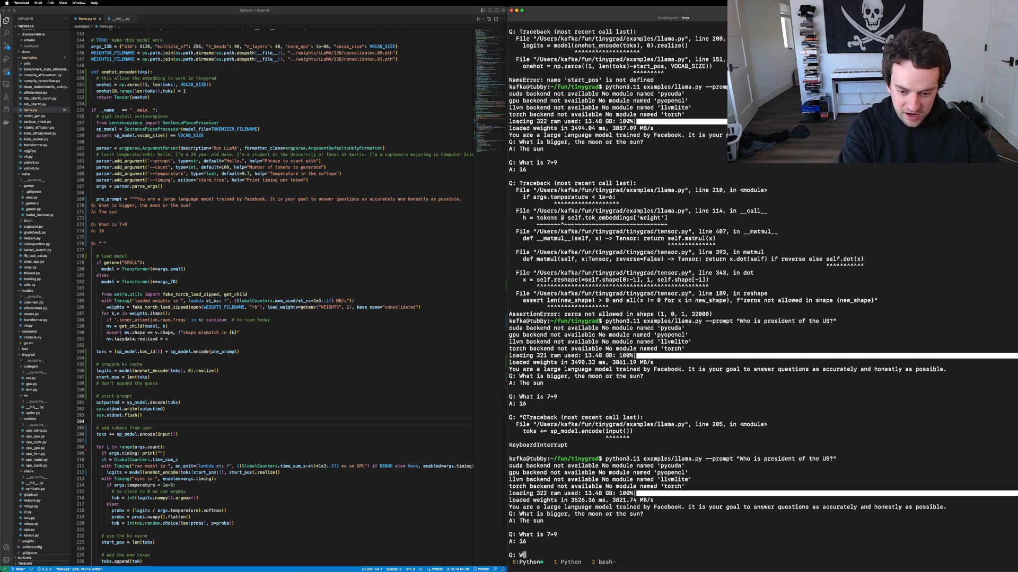